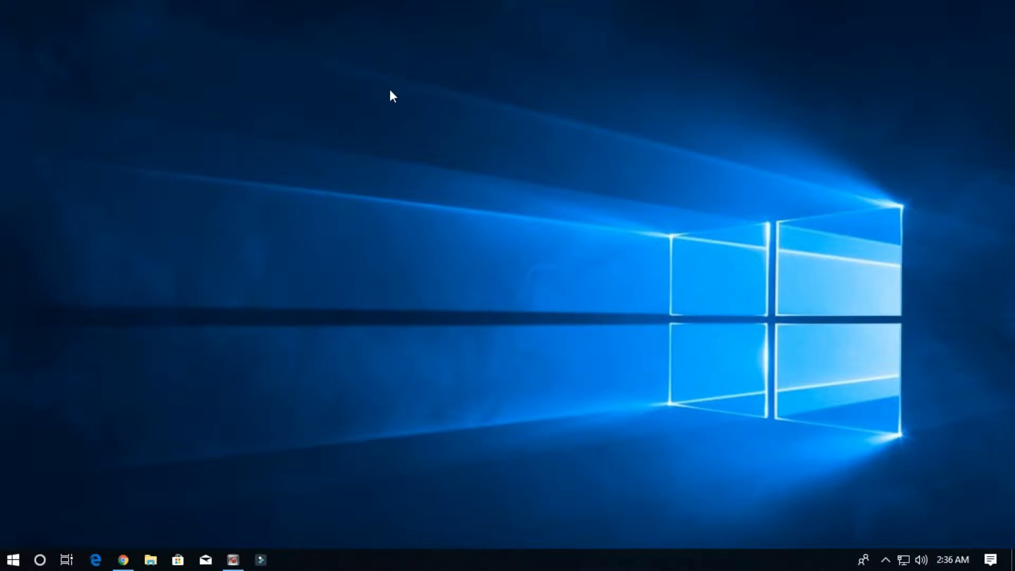
pyautogui.moveTo(267, 381)
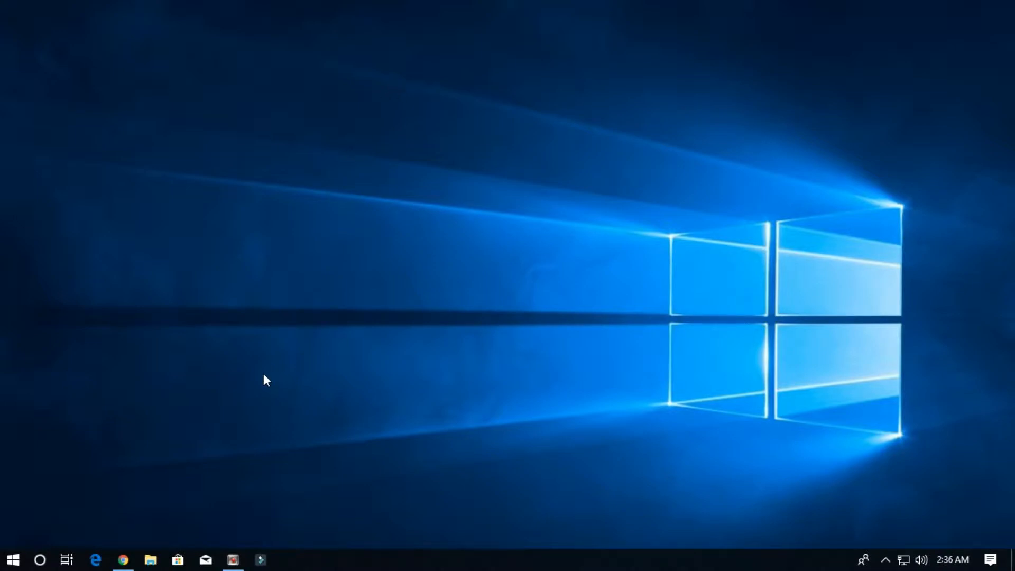
pyautogui.moveTo(259, 386)
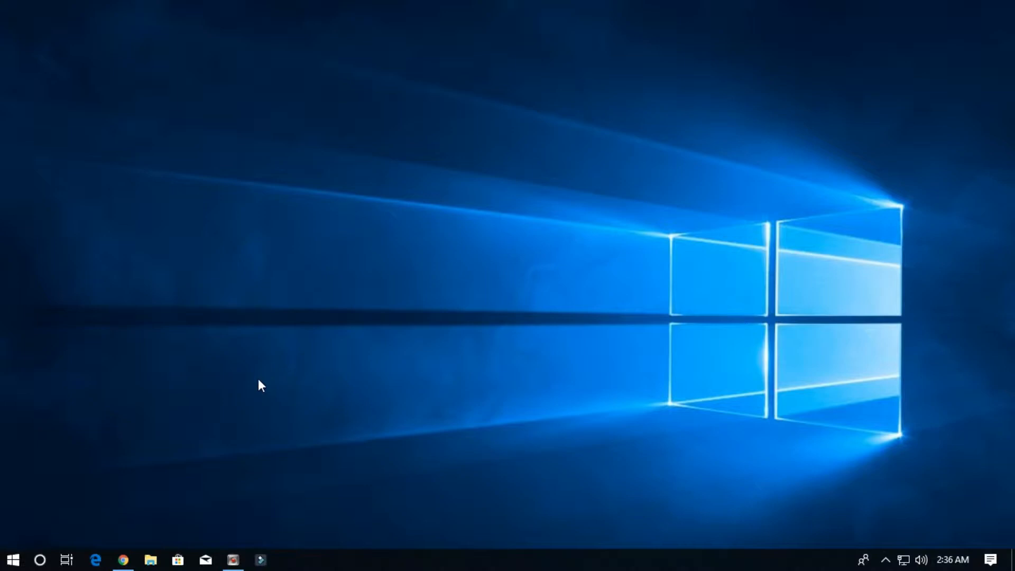
pyautogui.moveTo(122, 560)
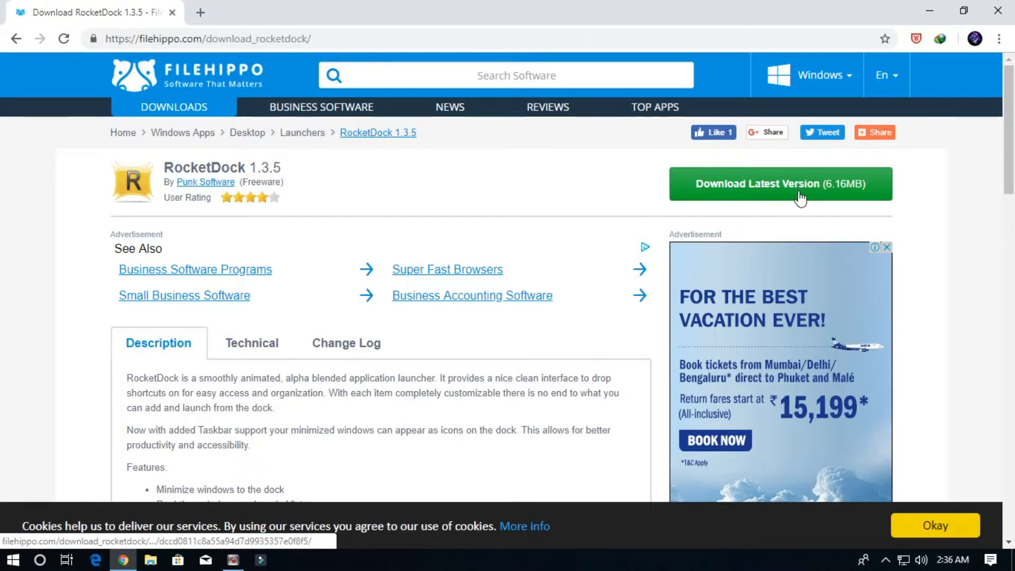
# Download the RocketDock 1.3.5 installer from FileHippo and open its SOFTWARE'S download folder
pyautogui.click(779, 184)
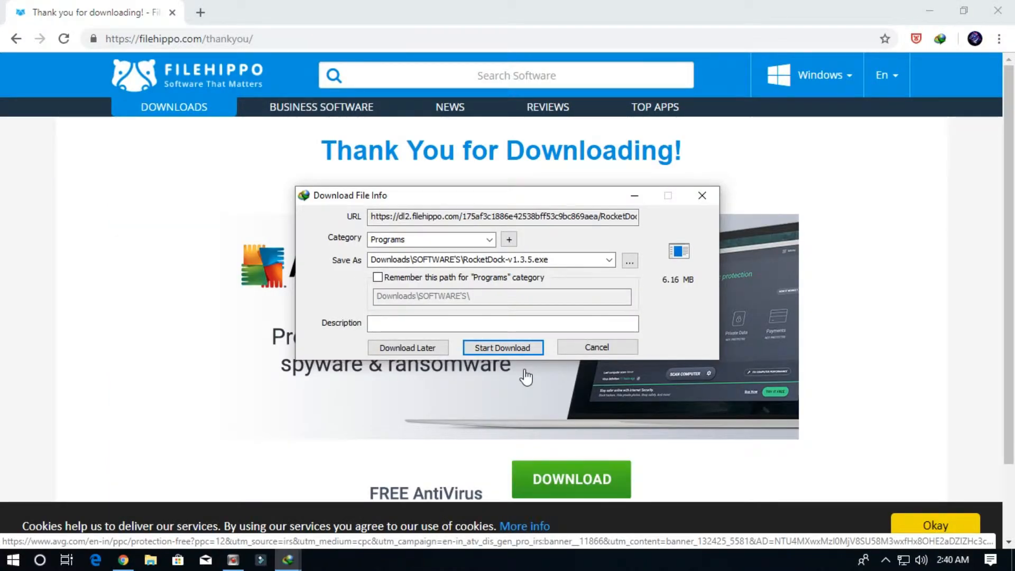
pyautogui.click(502, 348)
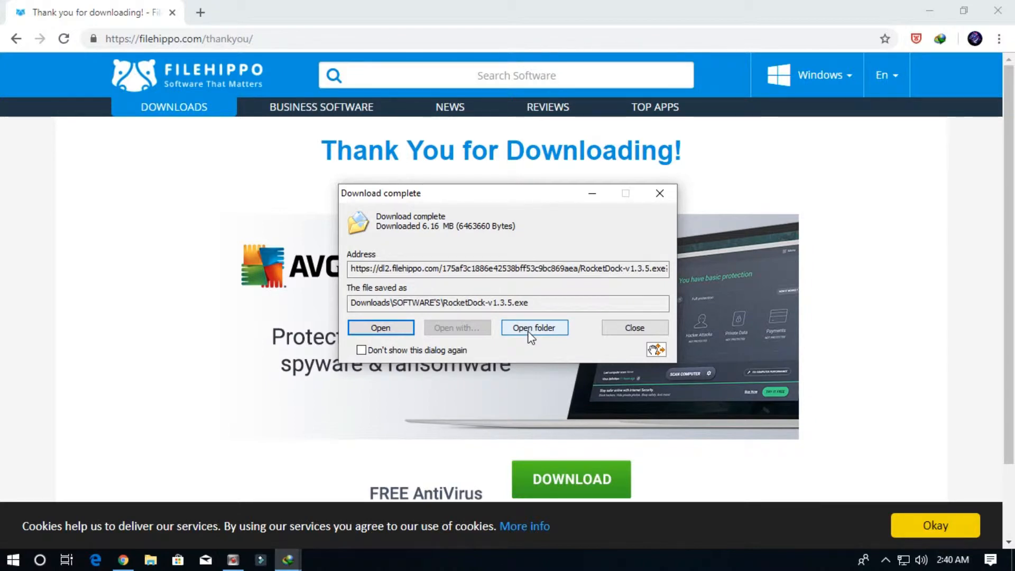
pyautogui.click(533, 327)
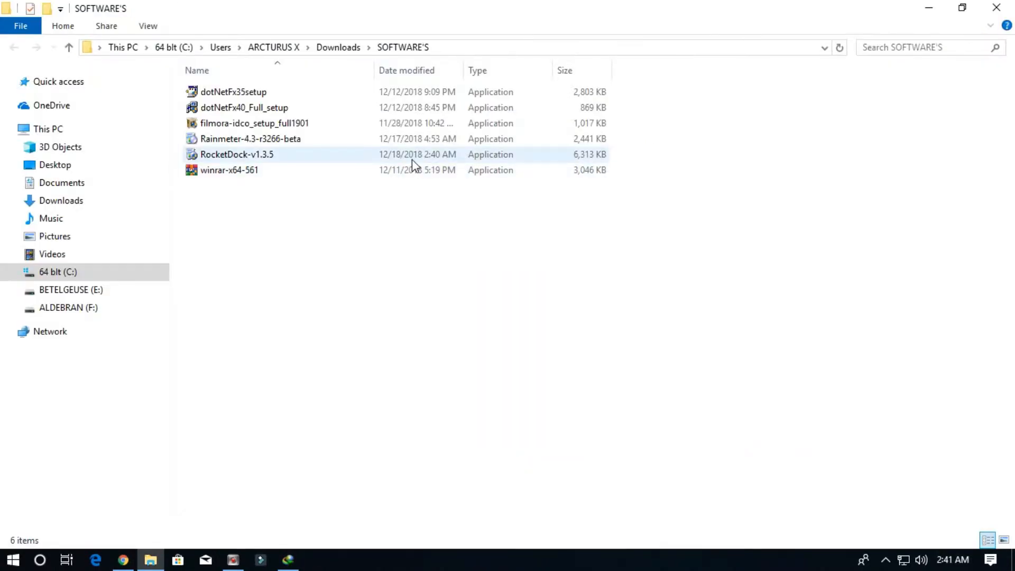
# Launch RocketDock-v1.3.5 from File Explorer and confirm English as the setup language
pyautogui.click(237, 154)
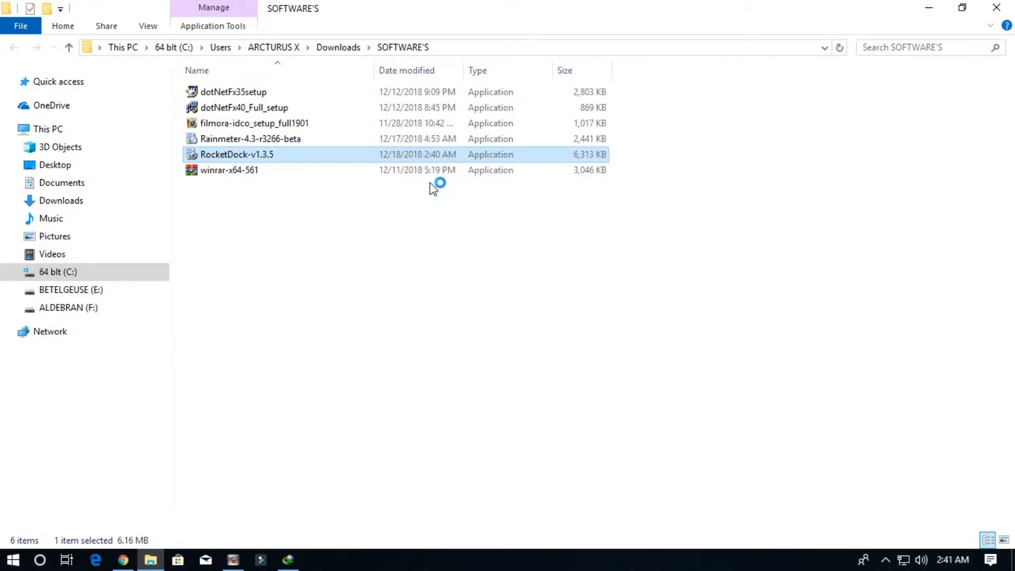
pyautogui.doubleClick(237, 154)
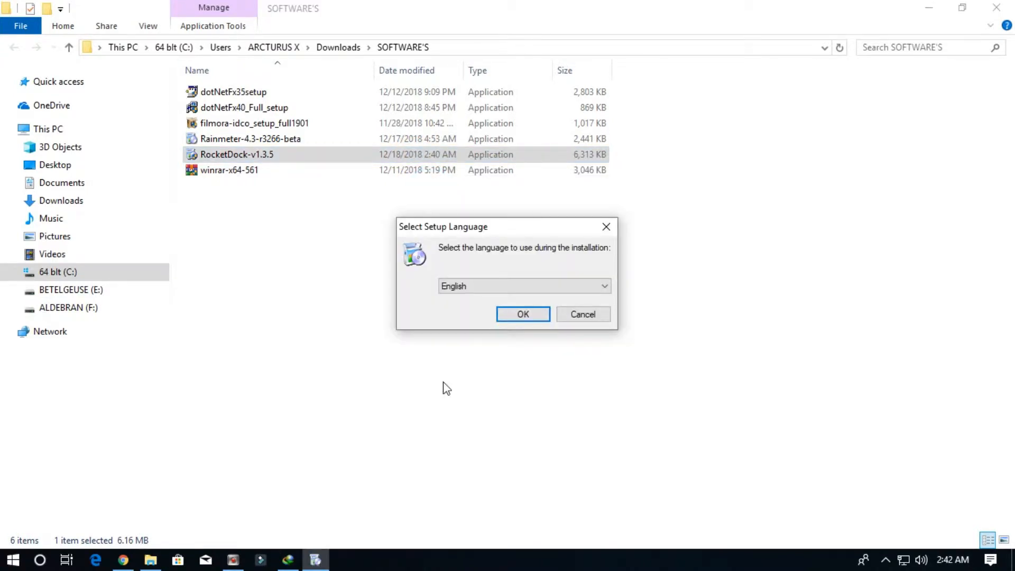
pyautogui.click(523, 314)
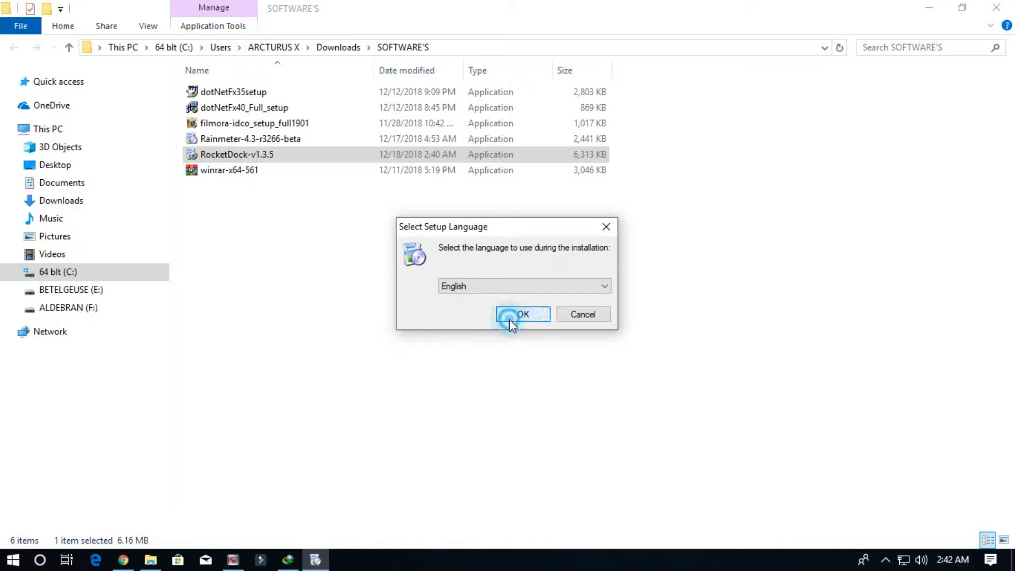
pyautogui.click(523, 314)
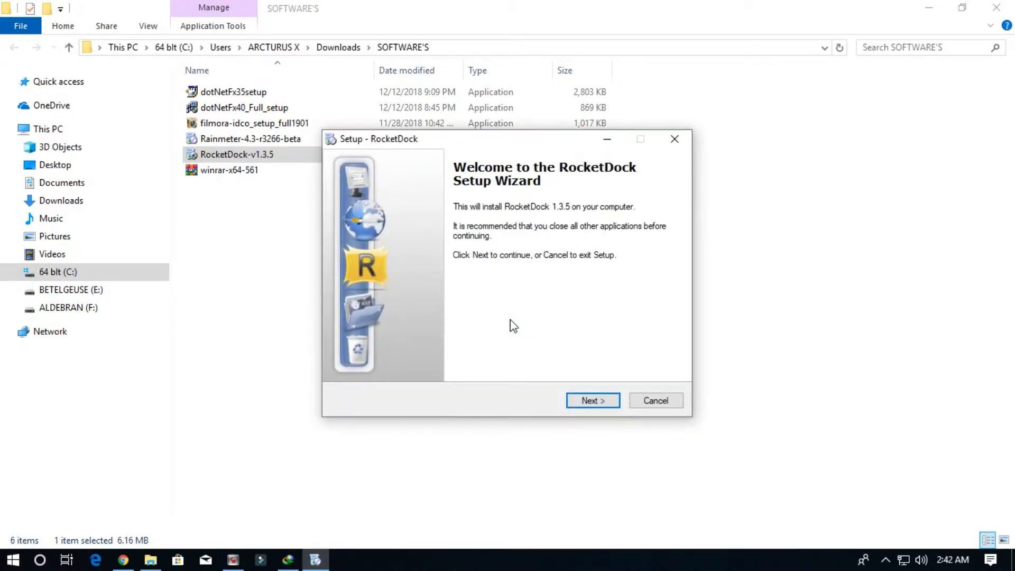
# Install RocketDock to C:\Program Files (x86)\RocketDock with a desktop icon, then finish setup
pyautogui.click(592, 400)
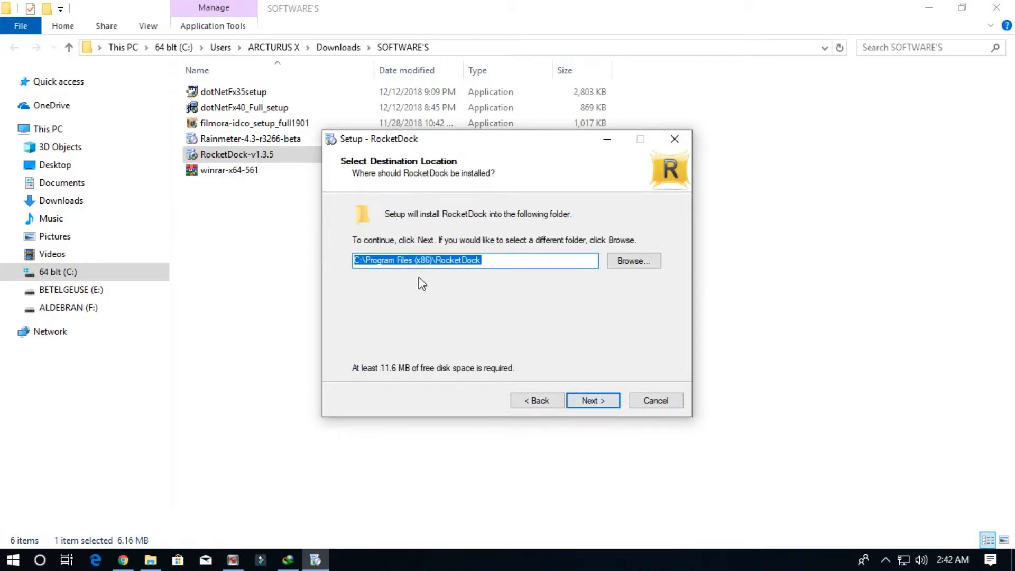
pyautogui.moveTo(380, 279)
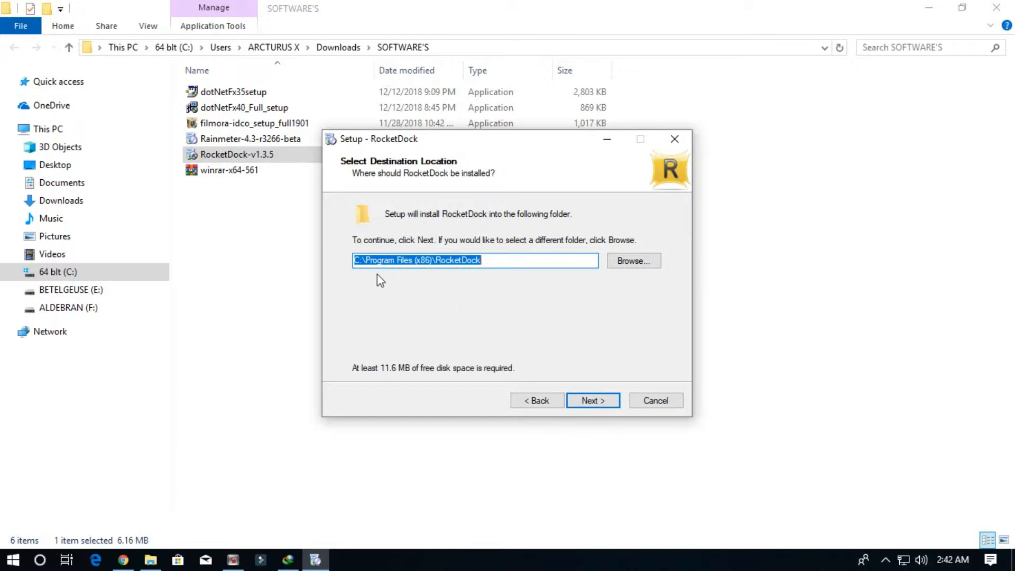
pyautogui.click(591, 400)
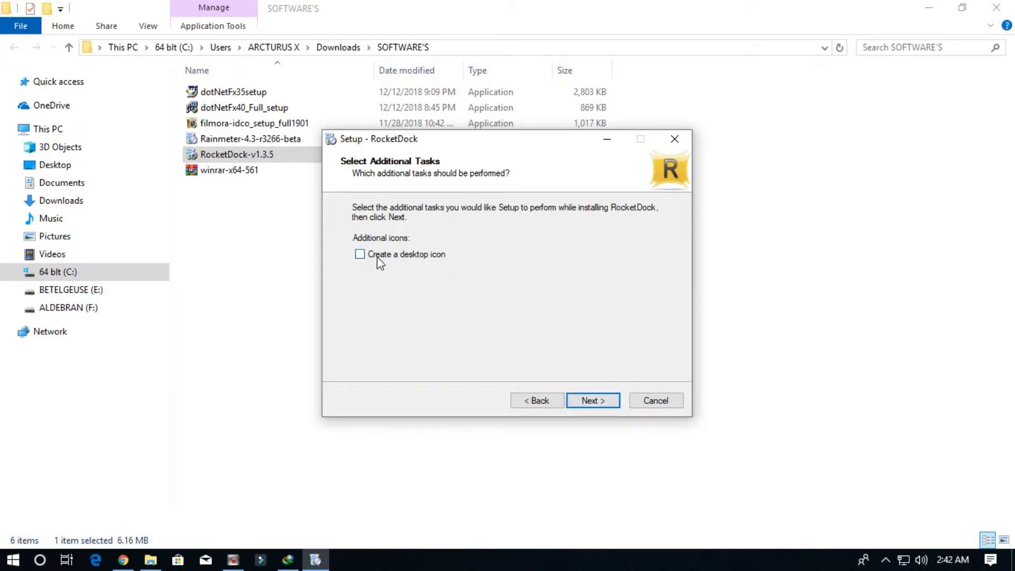
pyautogui.click(360, 253)
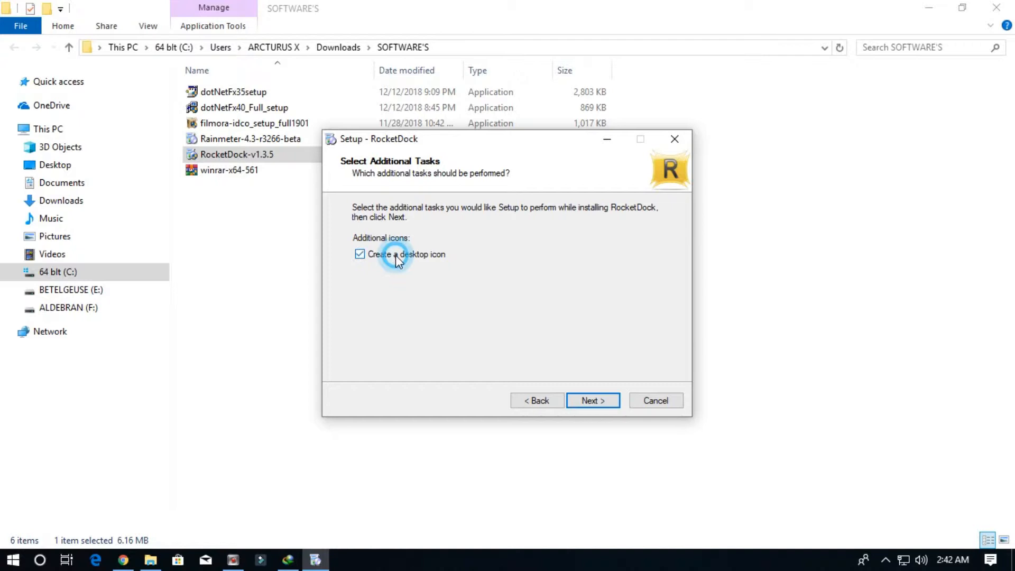
pyautogui.click(591, 401)
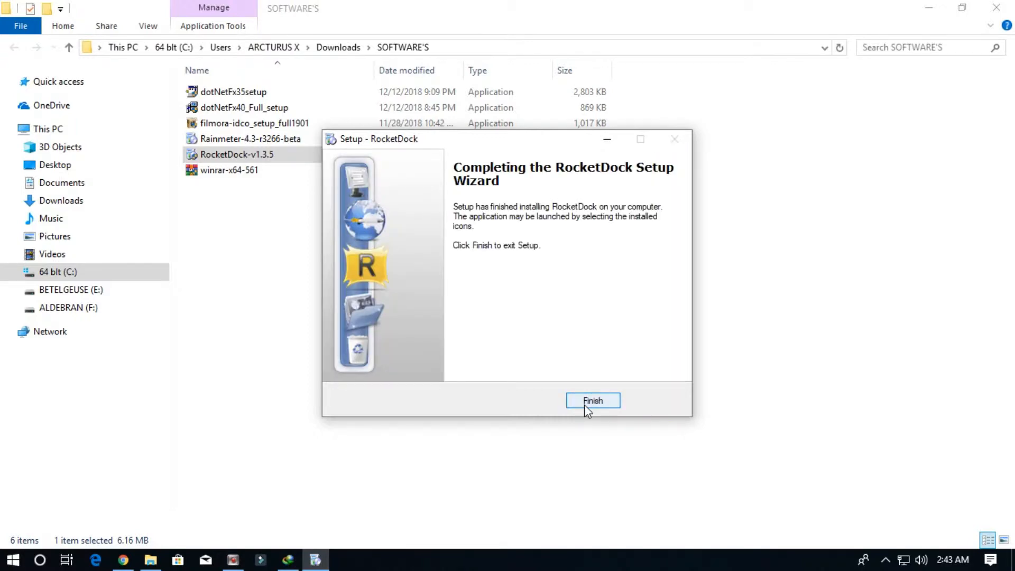
pyautogui.click(591, 400)
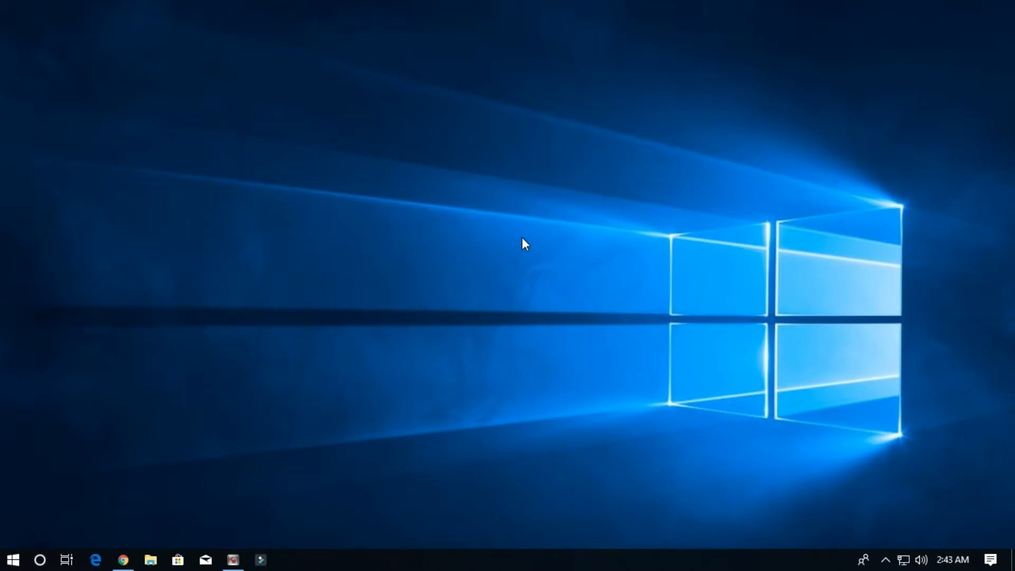
# Turn on Show desktop icons and launch RocketDock from its desktop shortcut
pyautogui.rightClick(524, 244)
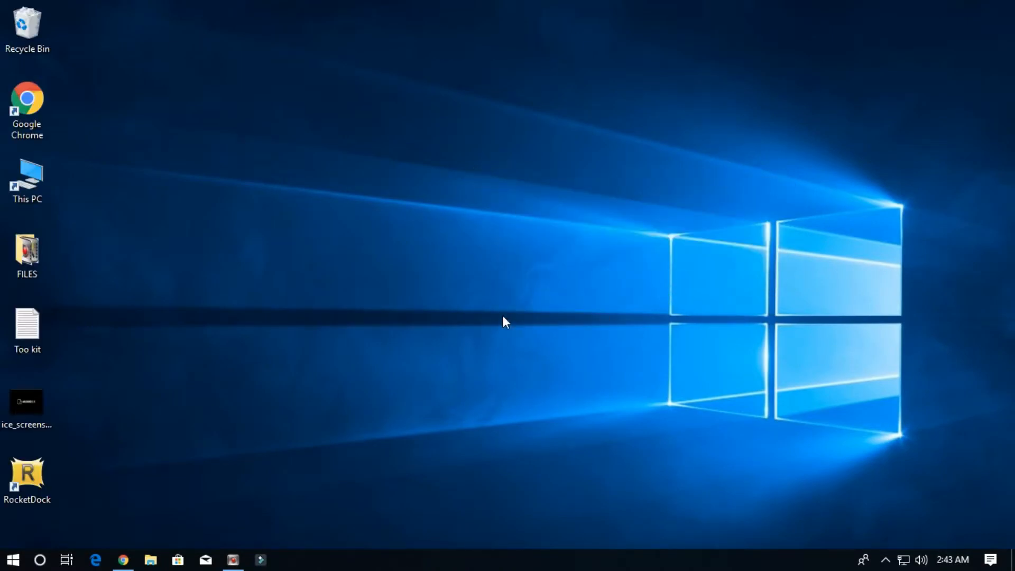
pyautogui.click(27, 480)
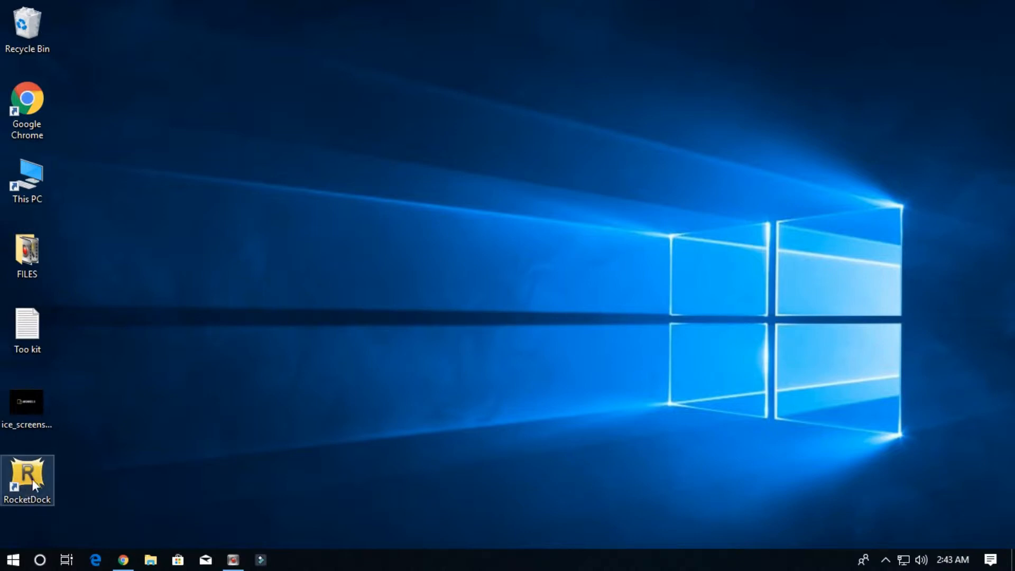
pyautogui.moveTo(27, 480)
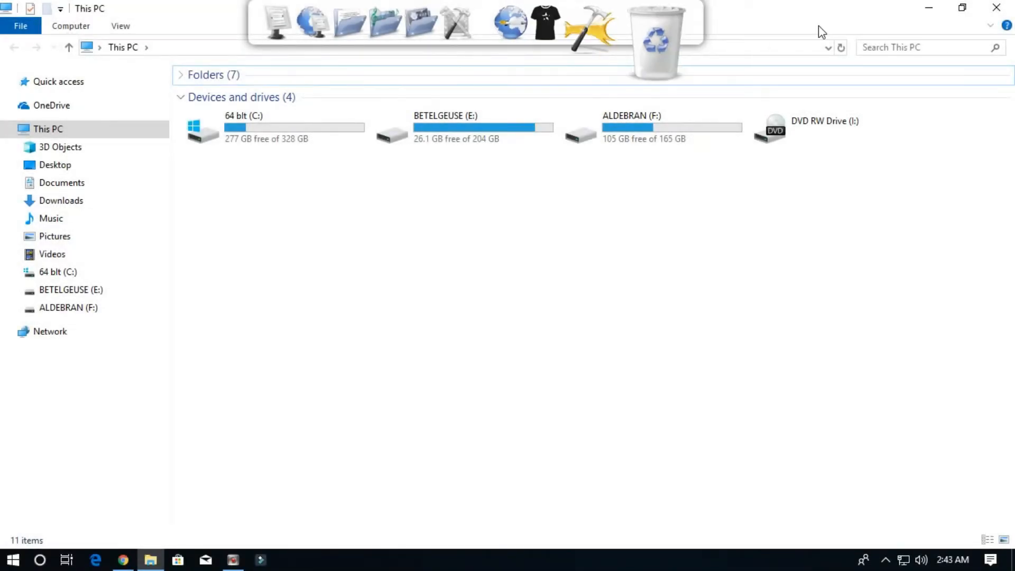
# Open Dock Settings from the dock's right-click menu
pyautogui.rightClick(618, 23)
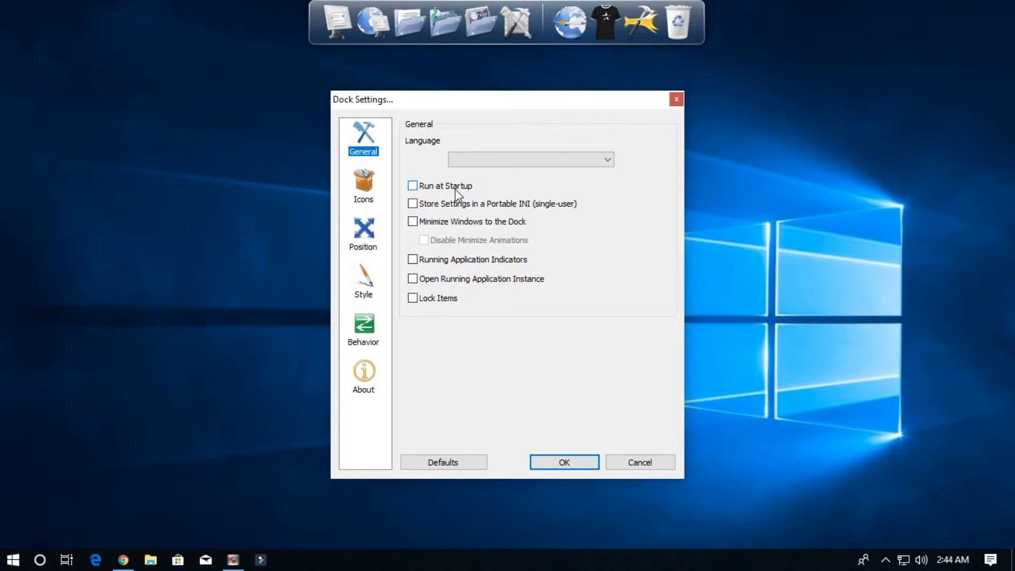
pyautogui.moveTo(419, 200)
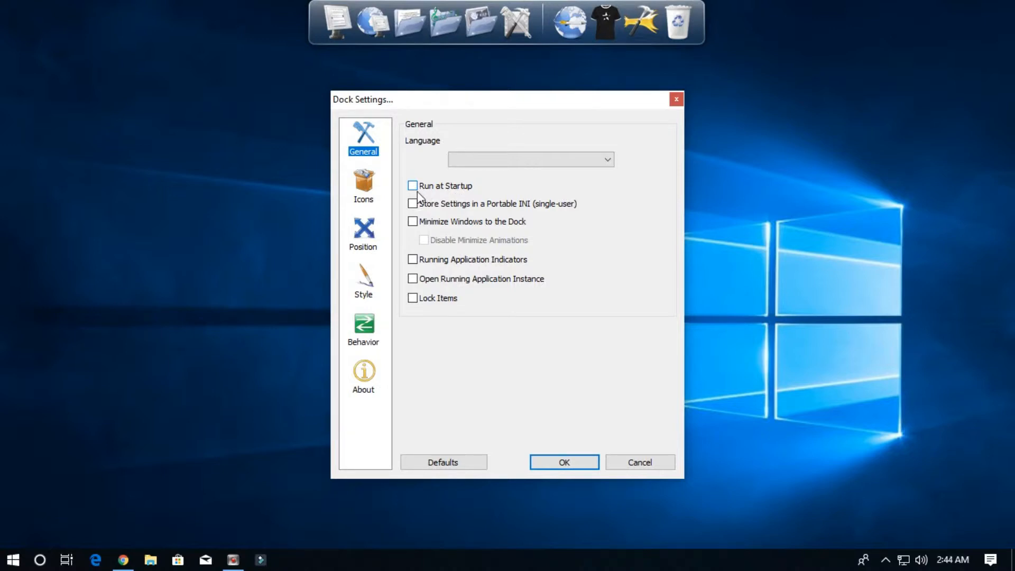
# Tick Run at Startup on the General page of Dock Settings
pyautogui.click(412, 186)
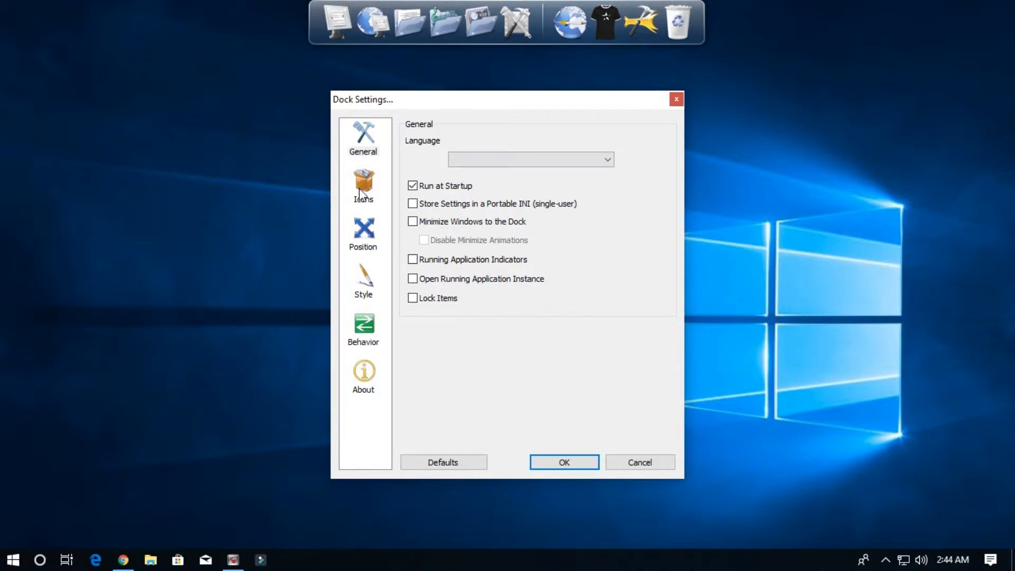
# On the Icons page, set the hover zoom size to 44px
pyautogui.click(363, 185)
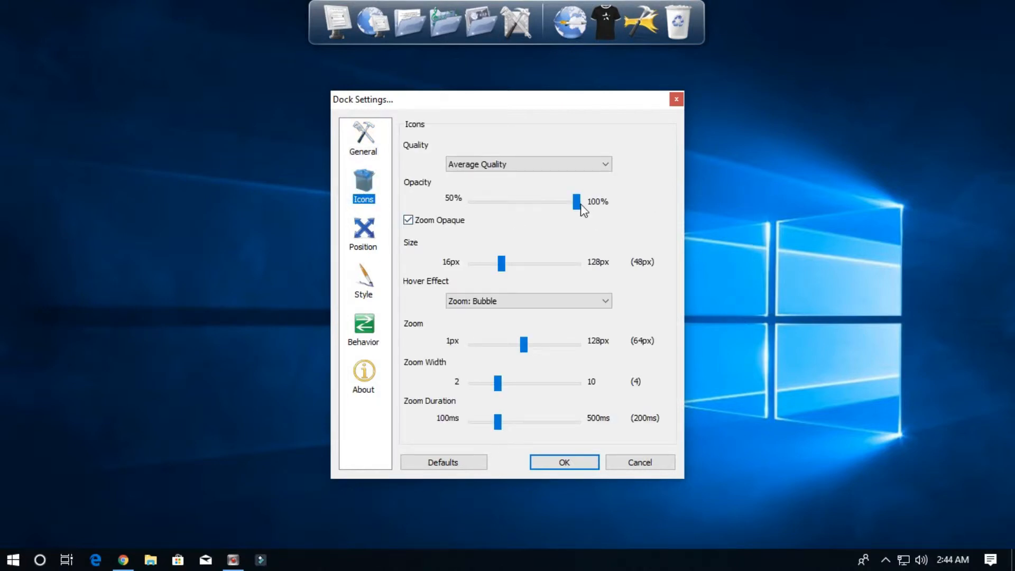
pyautogui.moveTo(577, 202); pyautogui.dragTo(577, 202)
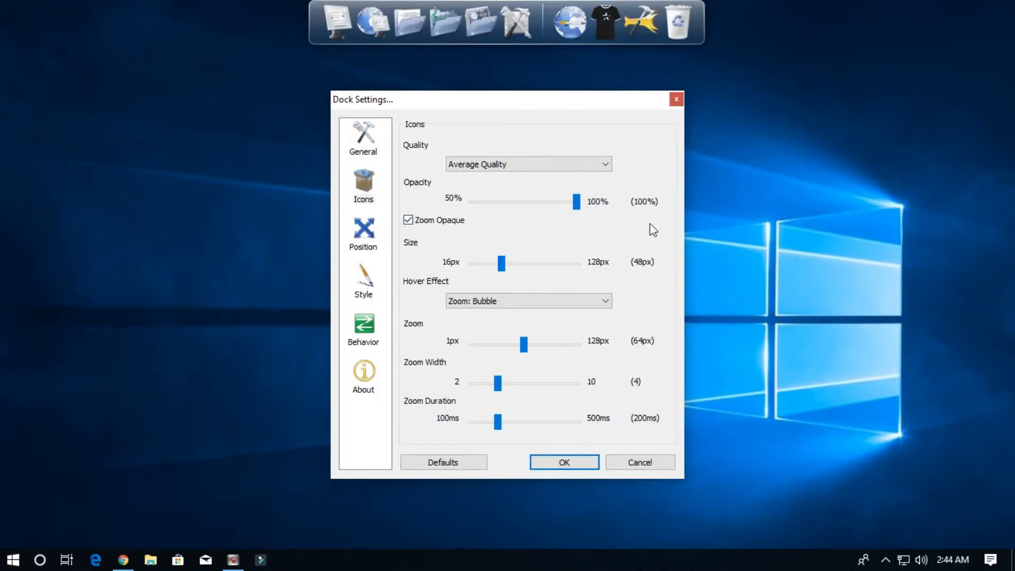
pyautogui.moveTo(501, 263); pyautogui.dragTo(507, 263)
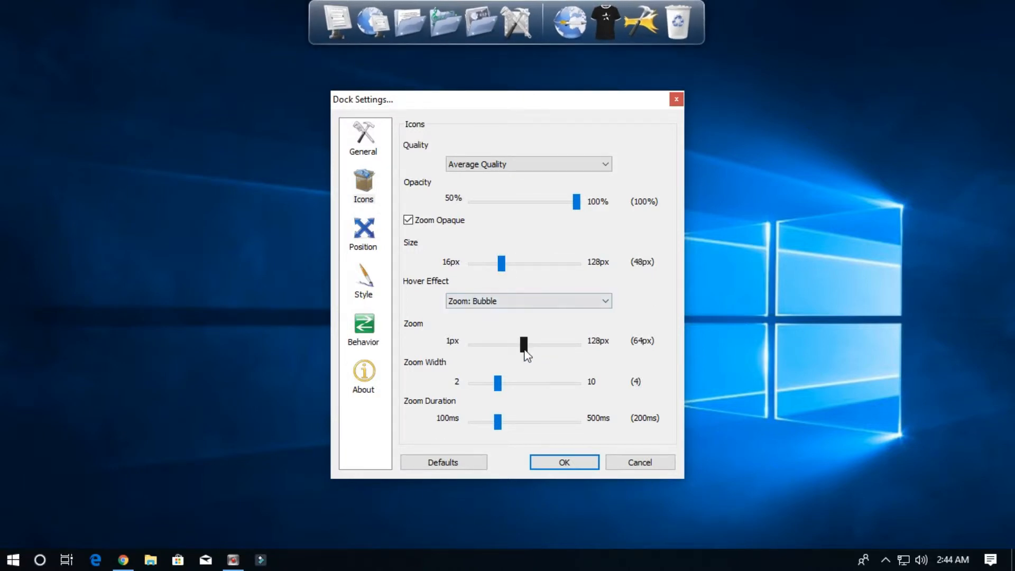
pyautogui.moveTo(523, 343); pyautogui.dragTo(530, 344)
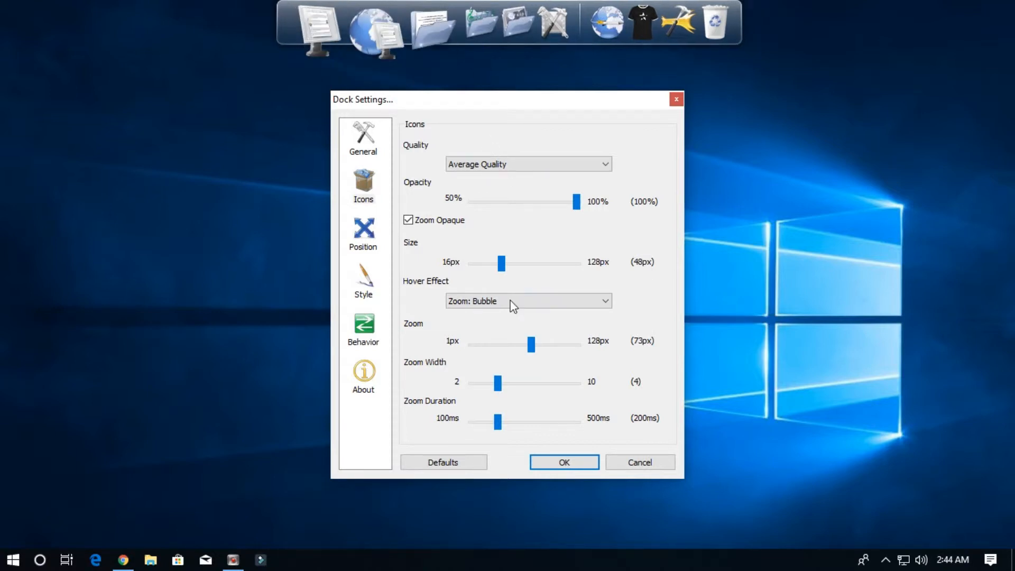
pyautogui.moveTo(531, 343); pyautogui.dragTo(536, 344)
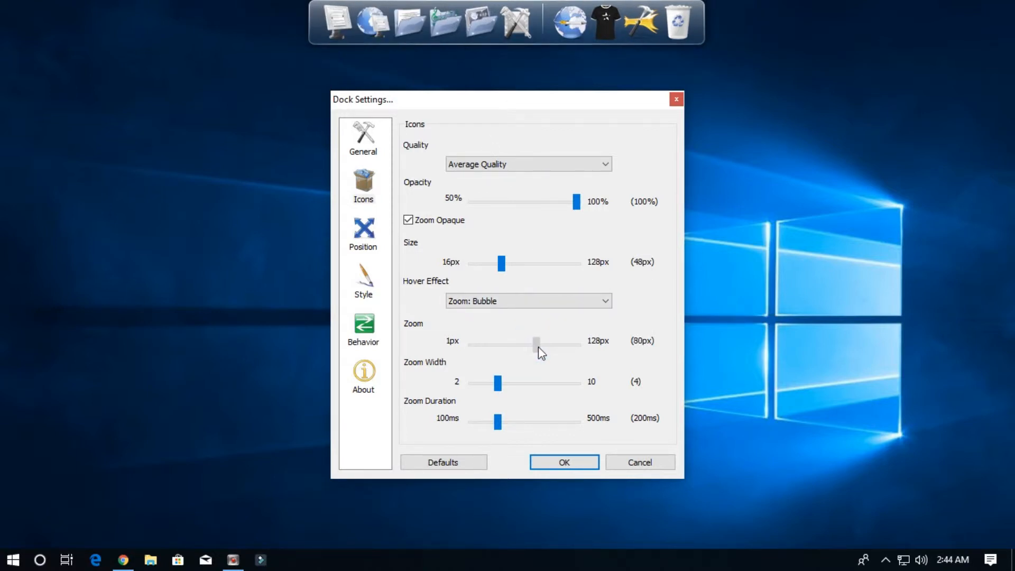
pyautogui.moveTo(536, 343); pyautogui.dragTo(539, 343)
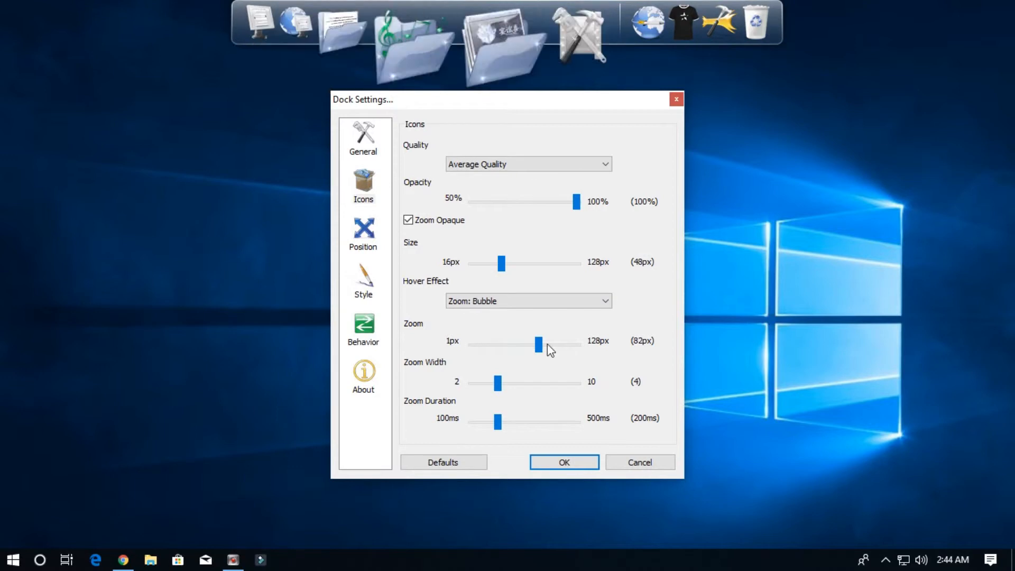
pyautogui.moveTo(537, 344); pyautogui.dragTo(479, 345)
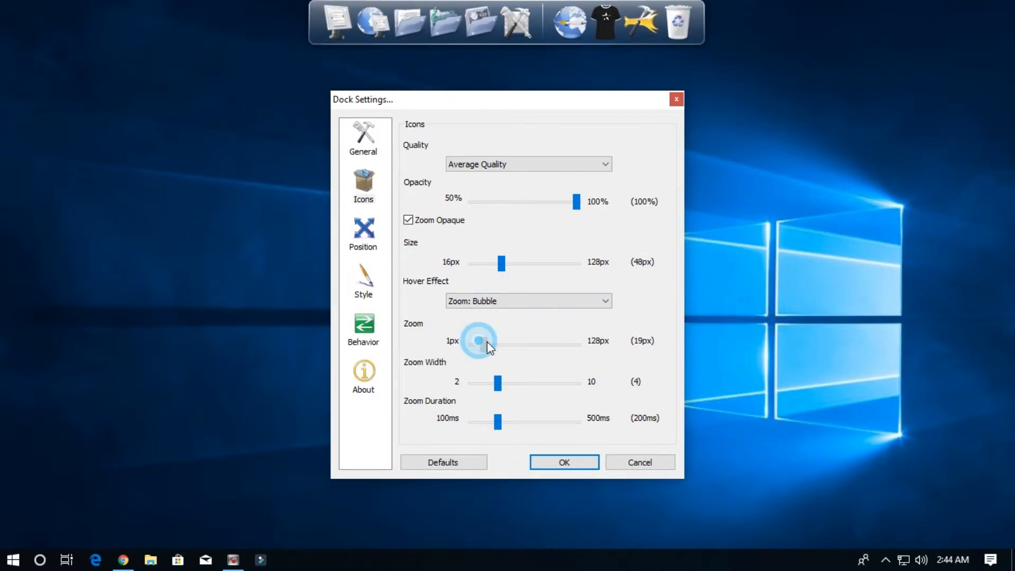
pyautogui.moveTo(478, 343); pyautogui.dragTo(508, 343)
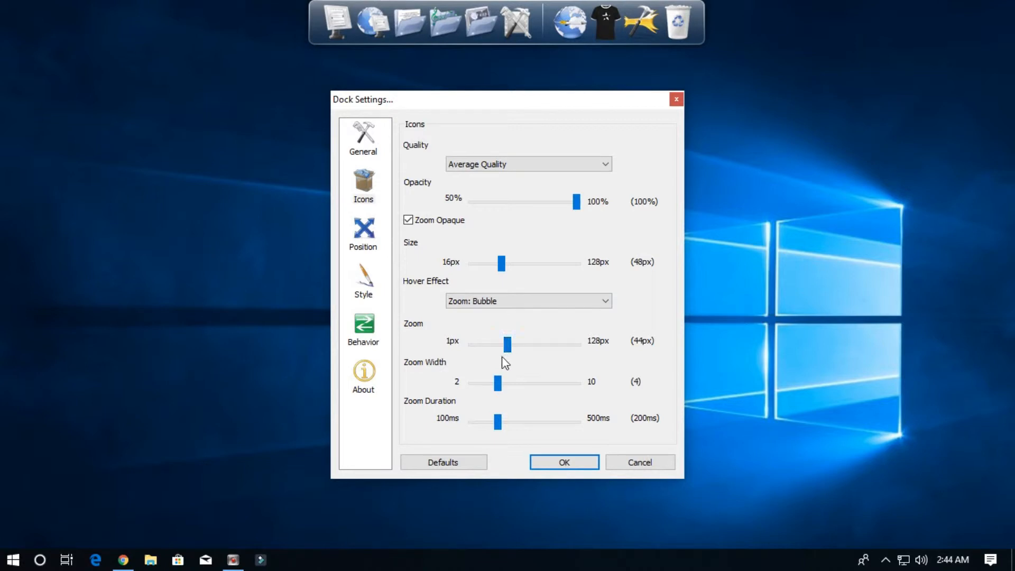
# Set the zoom width to 3 icons after trying wider values
pyautogui.moveTo(497, 383); pyautogui.dragTo(511, 383)
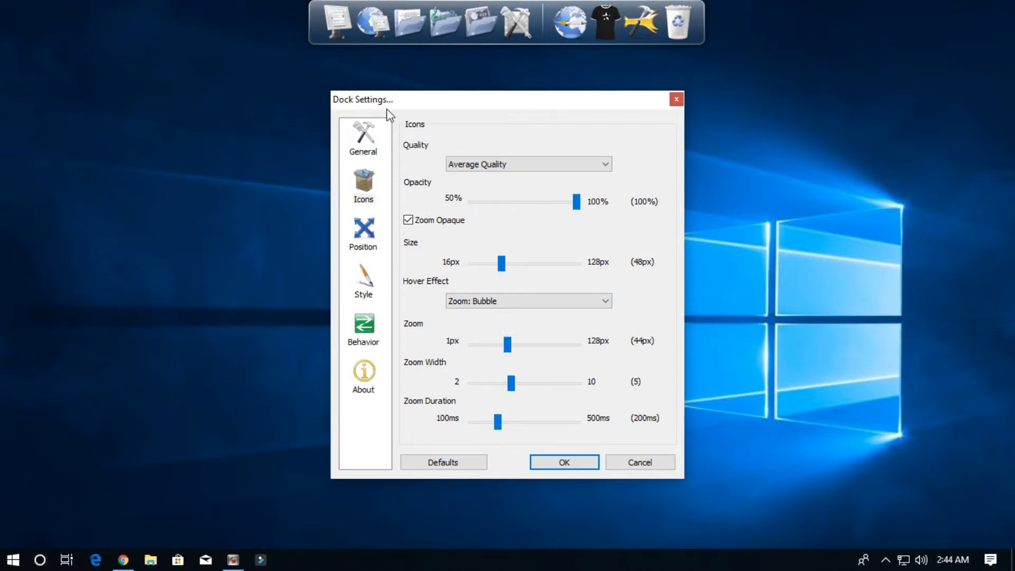
pyautogui.moveTo(542, 383)
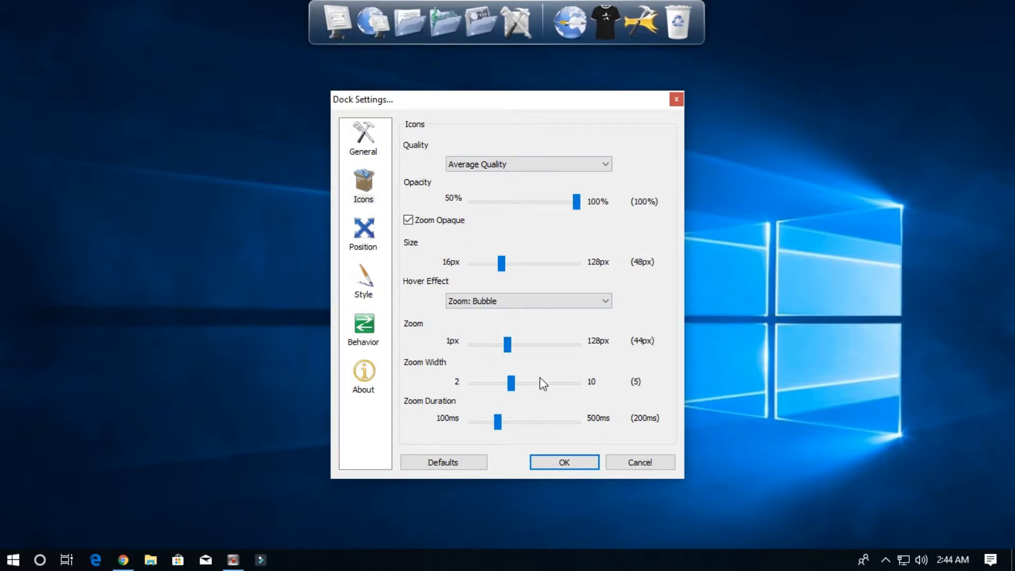
pyautogui.moveTo(511, 383); pyautogui.dragTo(577, 383)
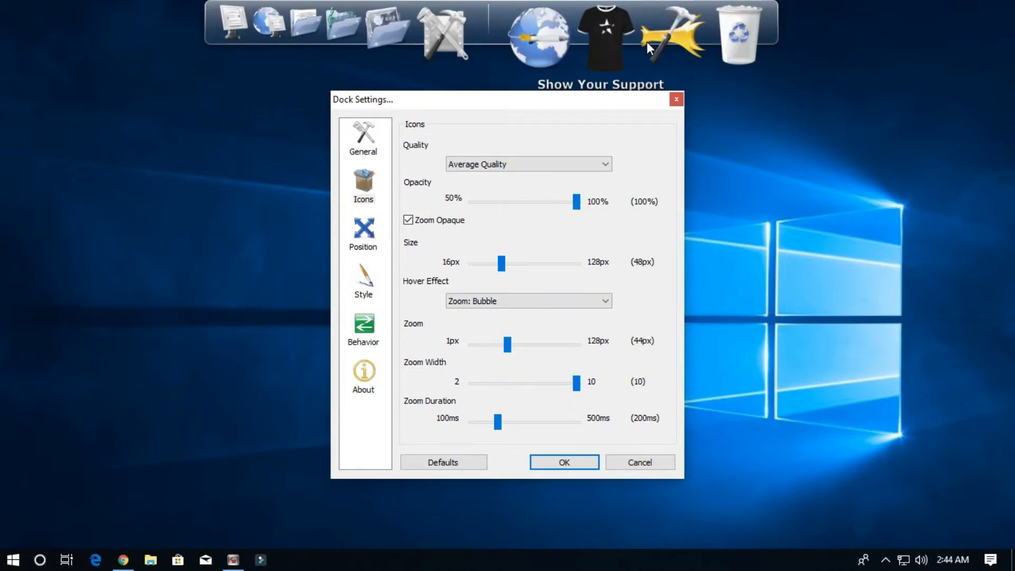
pyautogui.moveTo(575, 383); pyautogui.dragTo(577, 382)
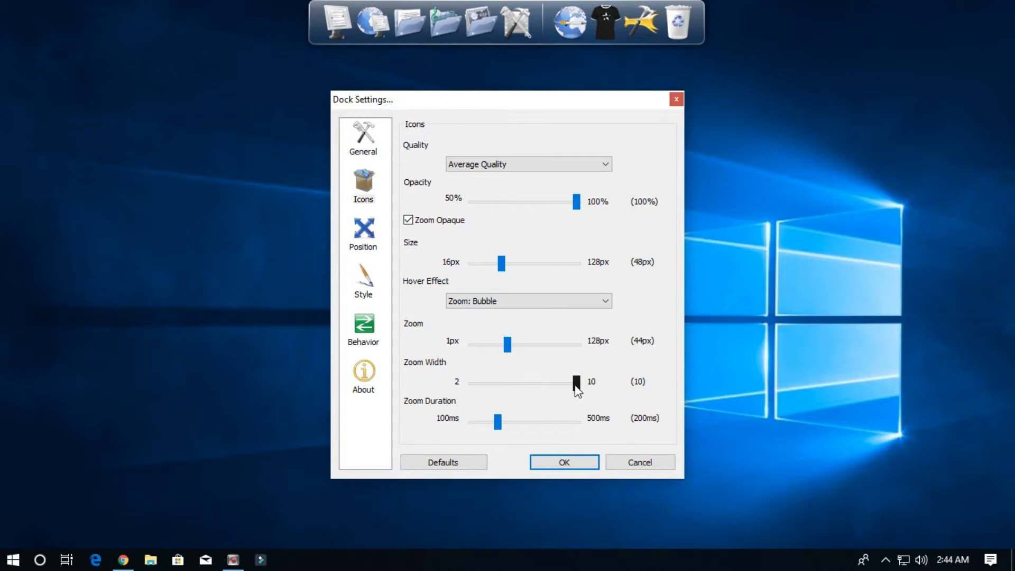
pyautogui.moveTo(576, 382); pyautogui.dragTo(485, 382)
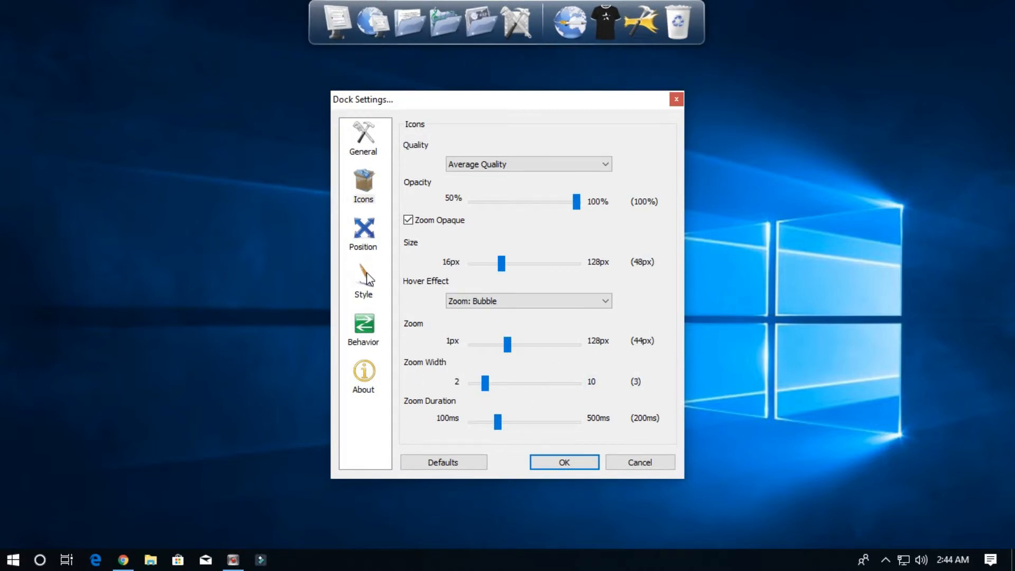
# On the Position page, try Bottom, Left and Right edges, then set Screen Position to Top
pyautogui.click(363, 233)
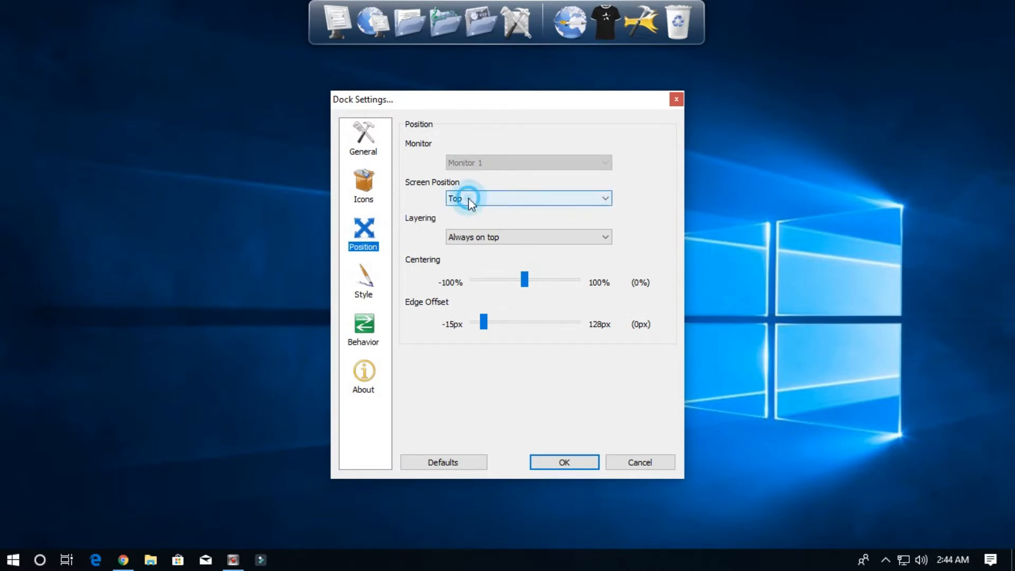
pyautogui.click(528, 198)
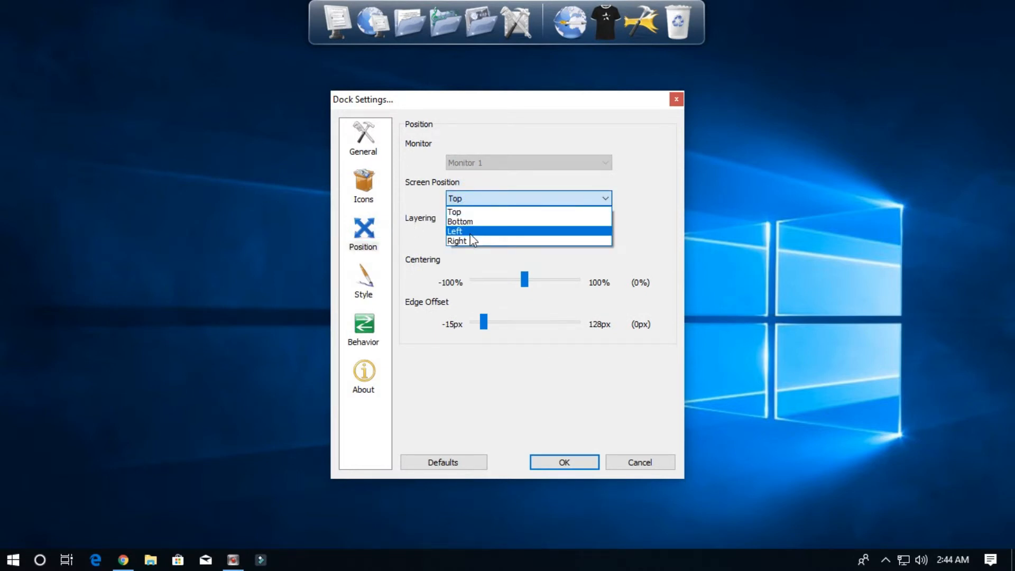
pyautogui.click(459, 222)
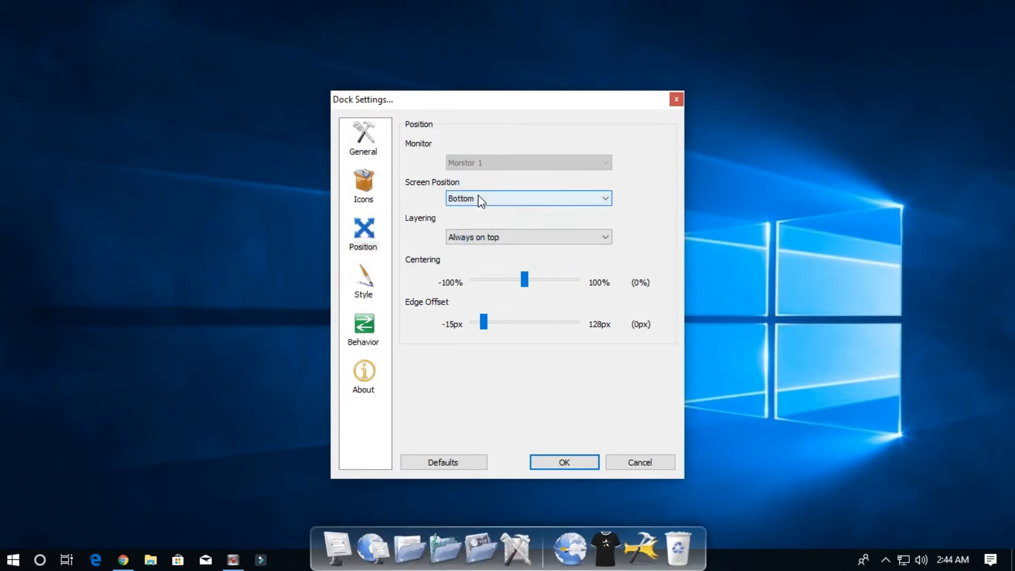
pyautogui.click(527, 198)
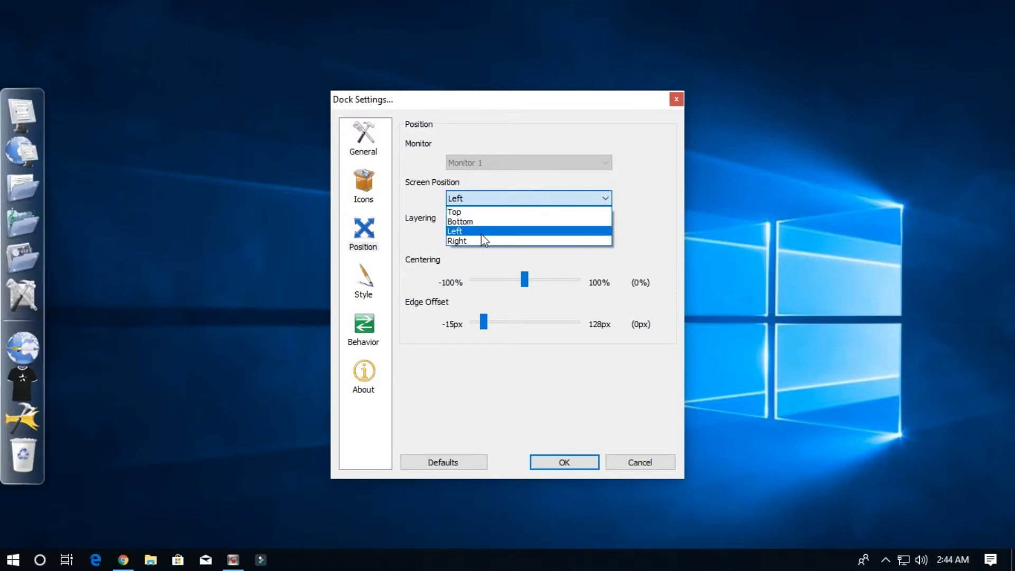
pyautogui.click(457, 240)
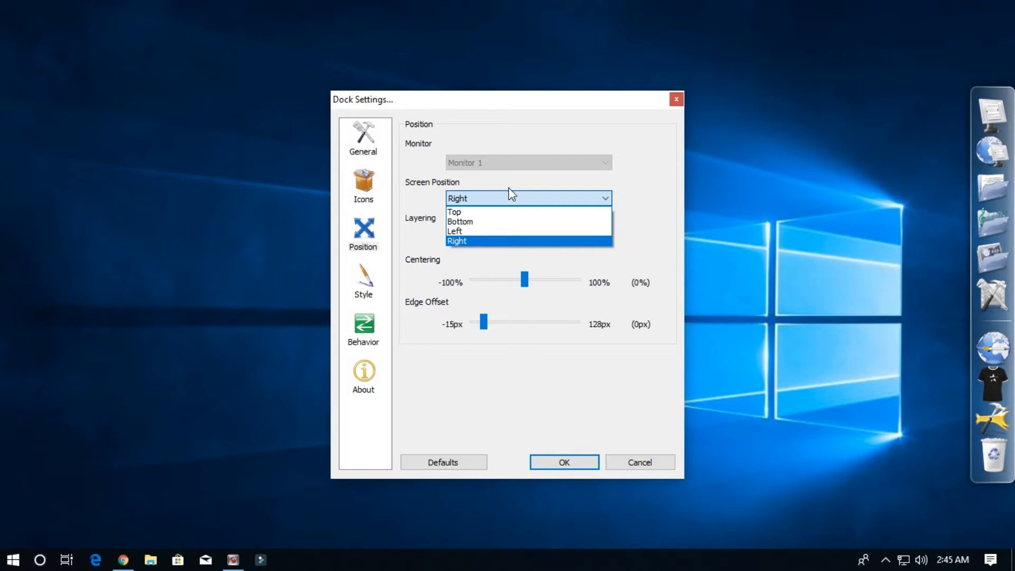
pyautogui.click(454, 212)
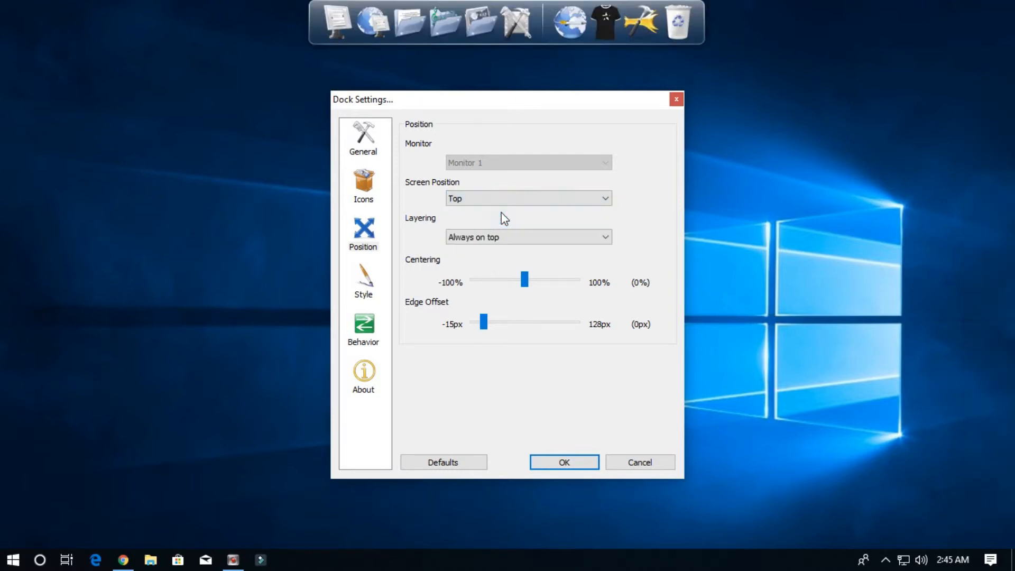
pyautogui.moveTo(530, 288)
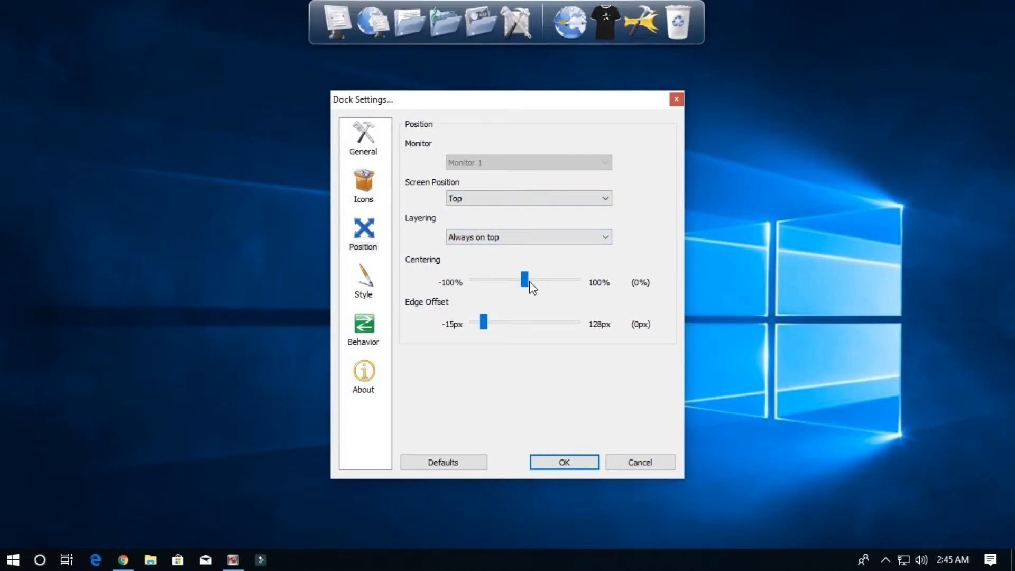
# Try off-centre Centering values, then set Centering back to 0%
pyautogui.moveTo(523, 279); pyautogui.dragTo(562, 279)
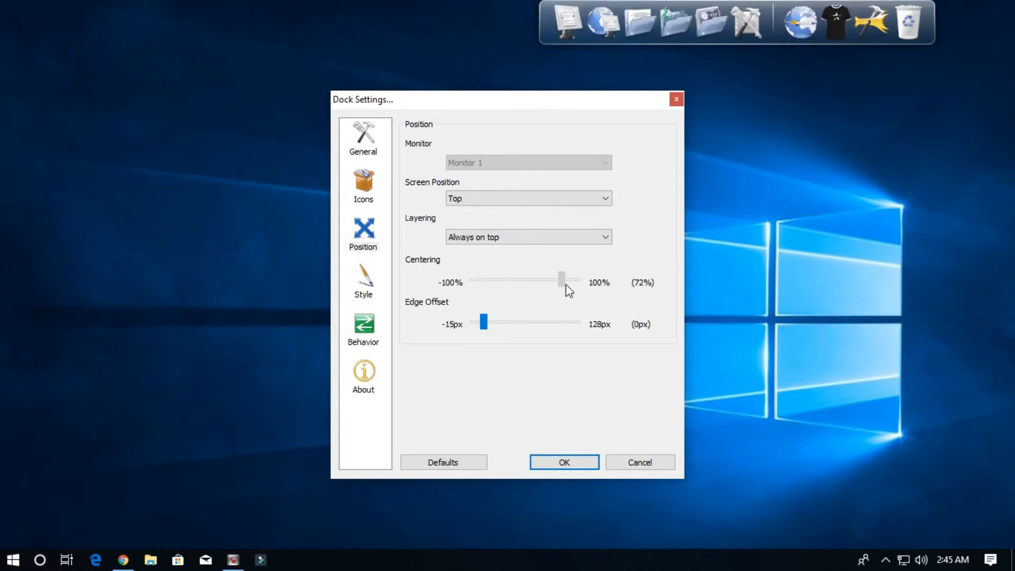
pyautogui.moveTo(562, 279); pyautogui.dragTo(516, 279)
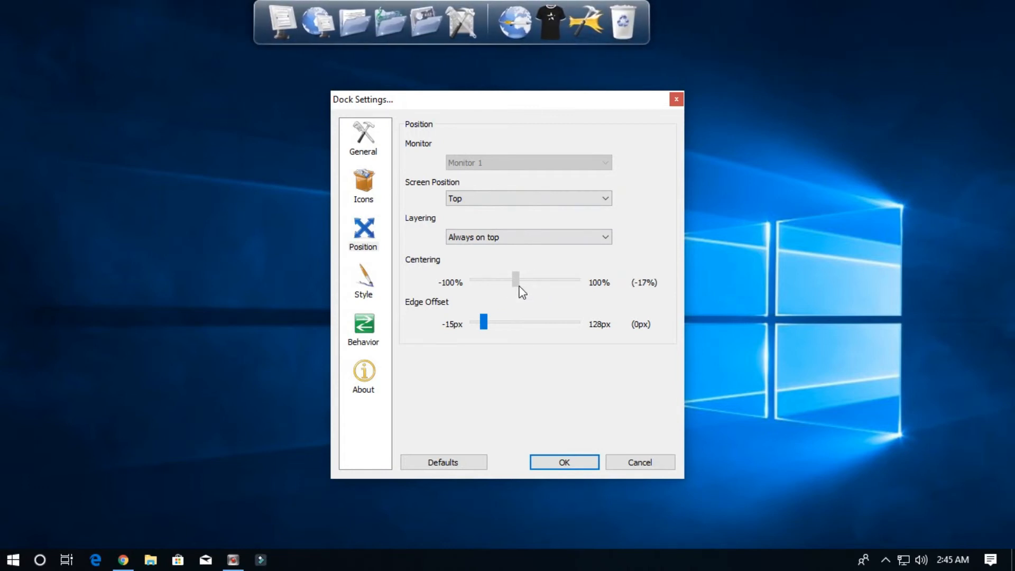
pyautogui.moveTo(514, 279); pyautogui.dragTo(524, 280)
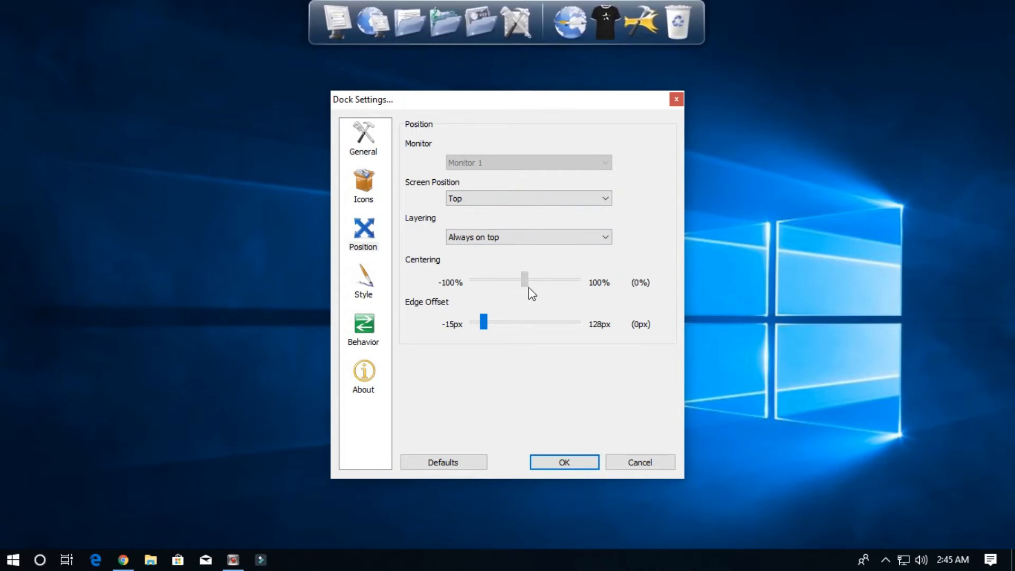
# On the Style page, preview the Aero Milk, AstroGrey, Inspirat, ProtoClay and ProtoSea themes
pyautogui.click(363, 279)
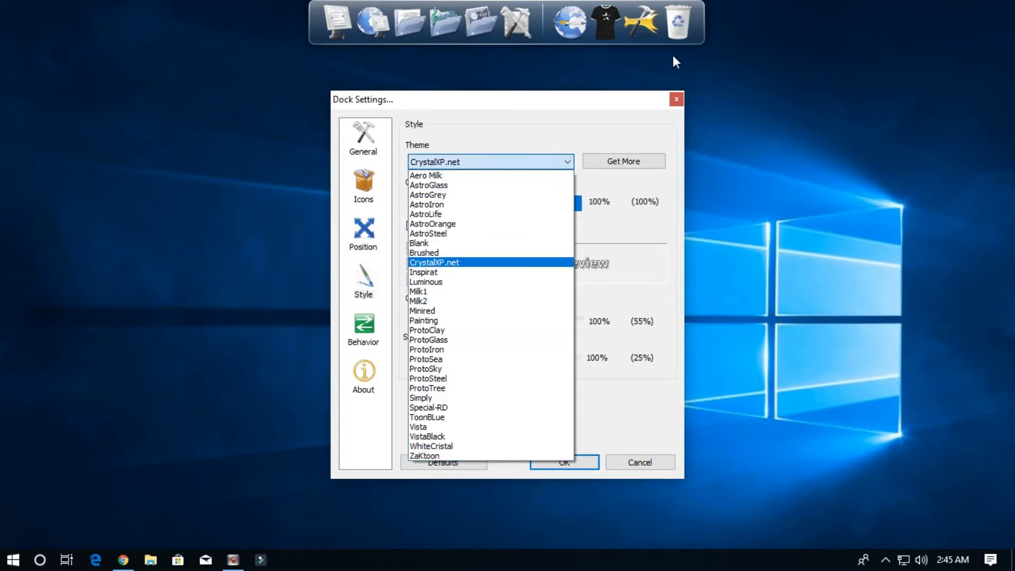
pyautogui.click(425, 175)
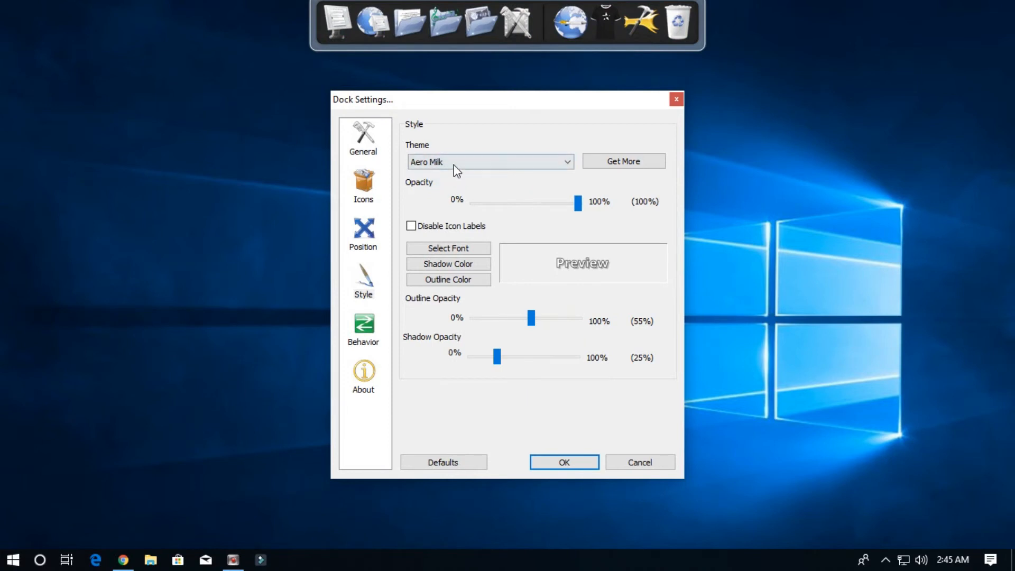
pyautogui.click(488, 162)
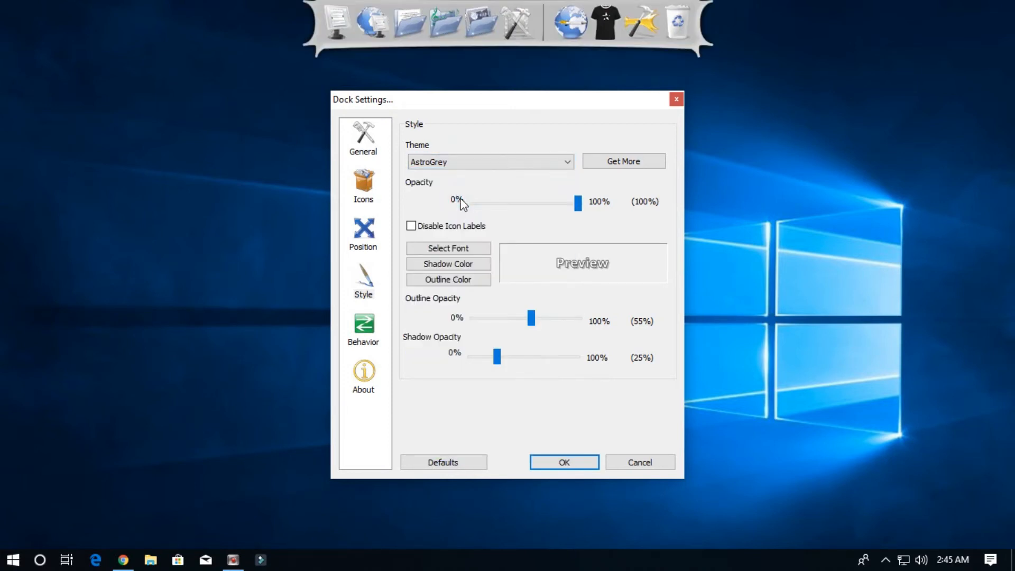
pyautogui.click(489, 162)
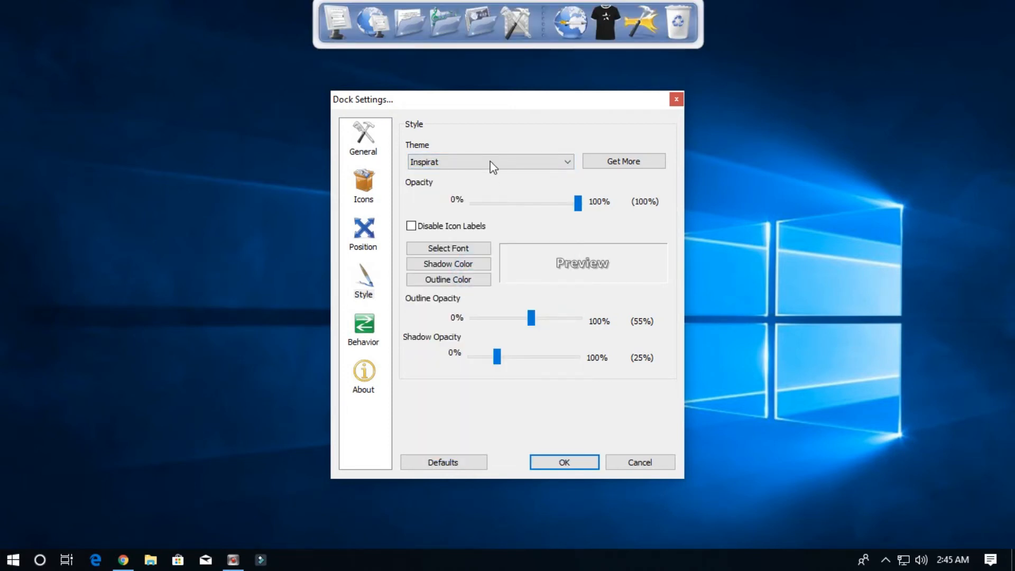
pyautogui.click(490, 162)
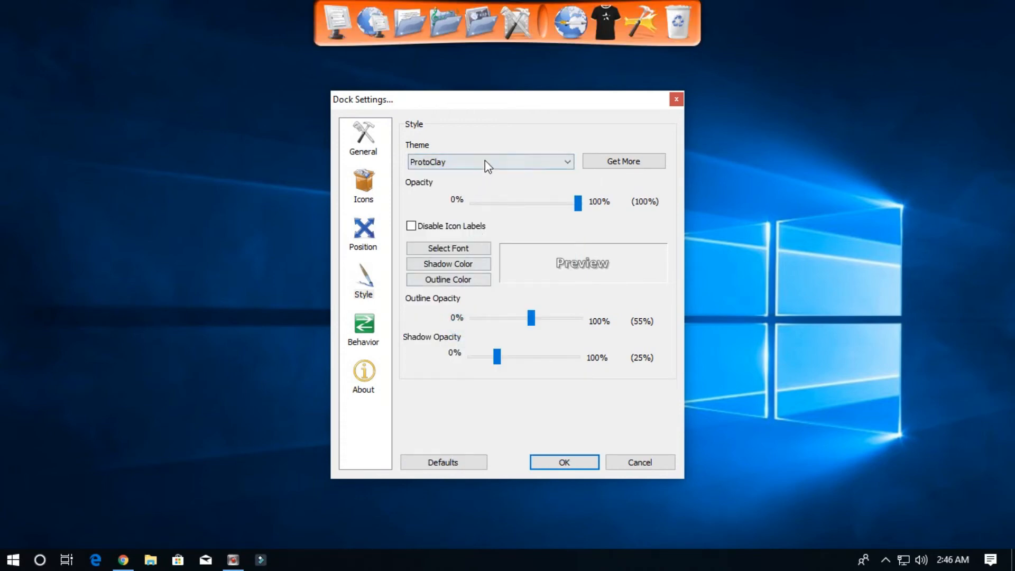
pyautogui.click(489, 162)
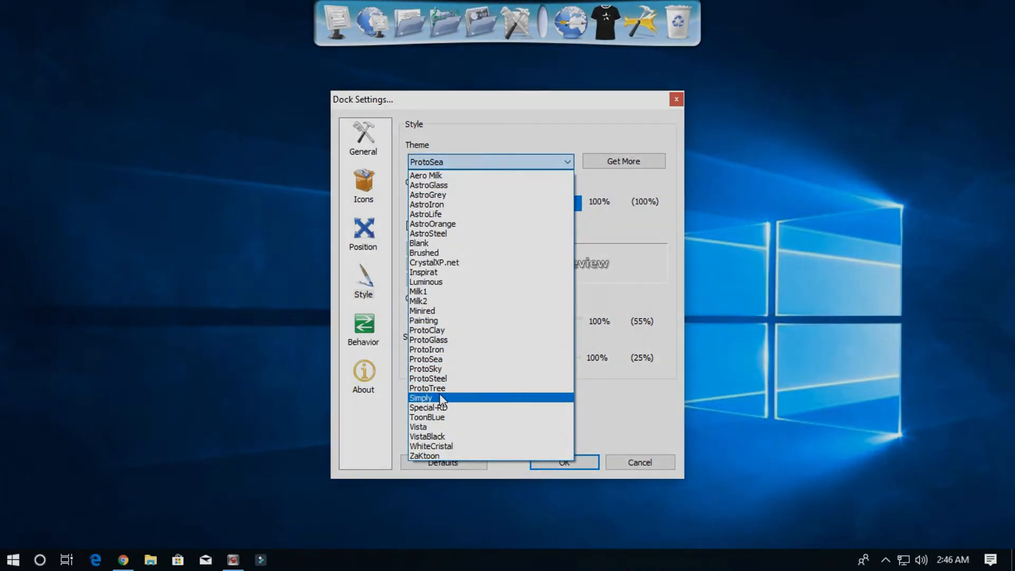
pyautogui.click(363, 187)
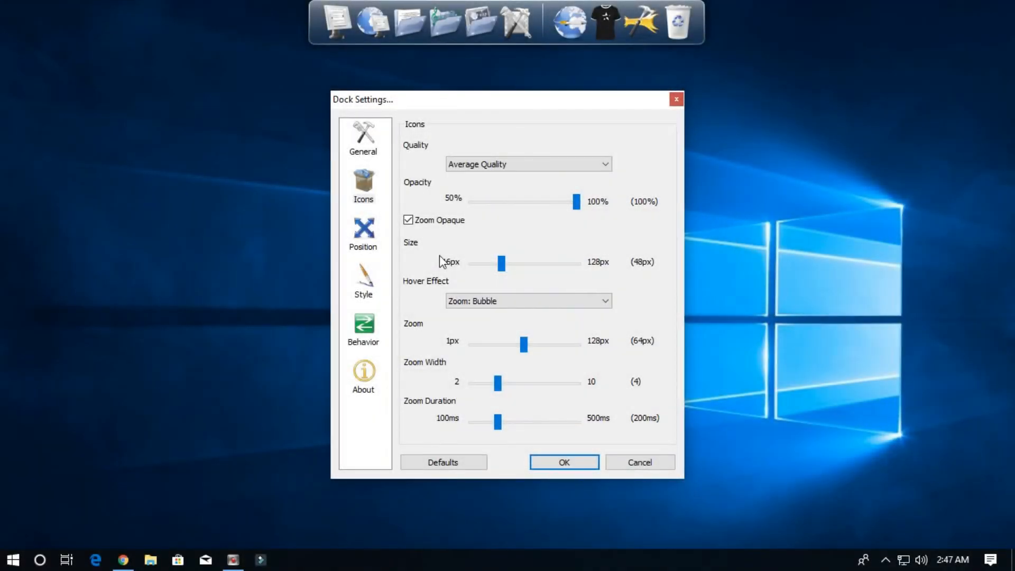
pyautogui.moveTo(375, 206)
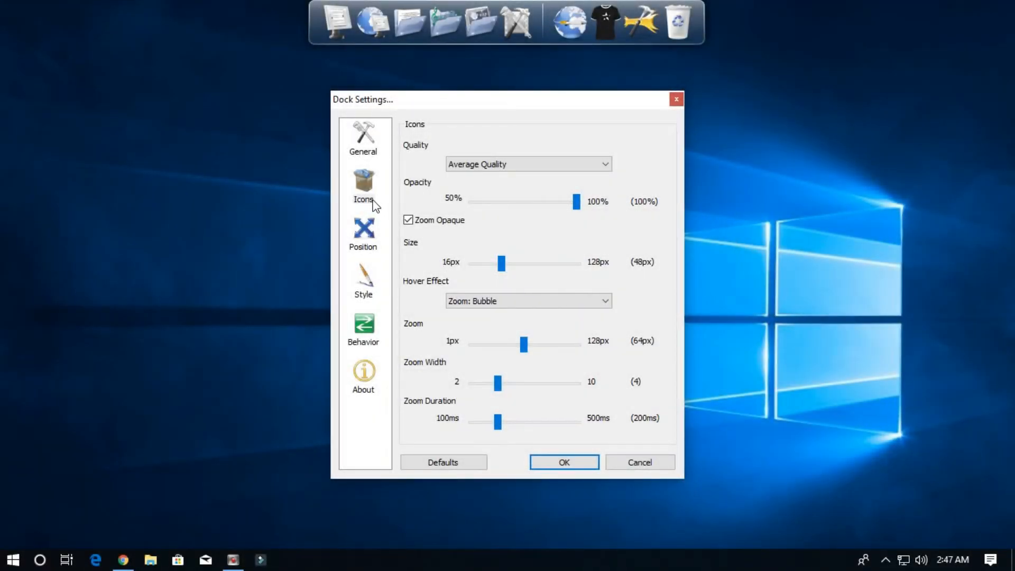
# Return to the Style page showing CrystalXP.net as the dock theme
pyautogui.click(363, 281)
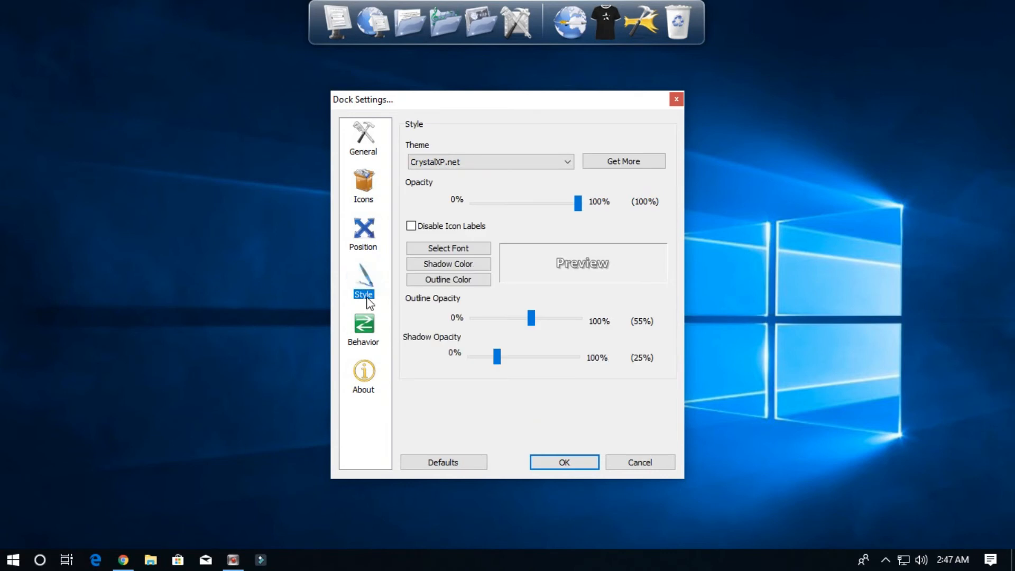
pyautogui.moveTo(381, 292)
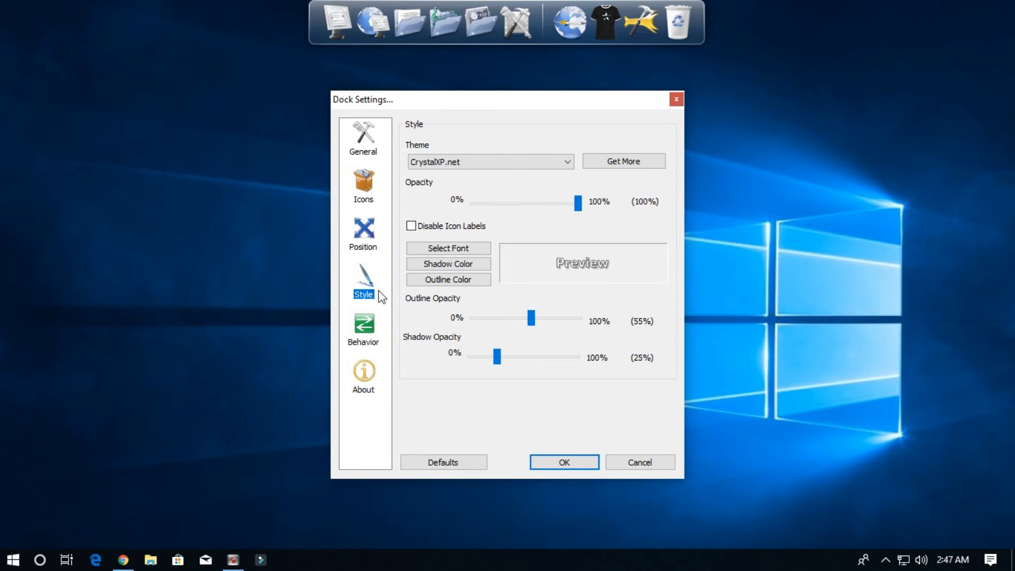
pyautogui.moveTo(562, 462)
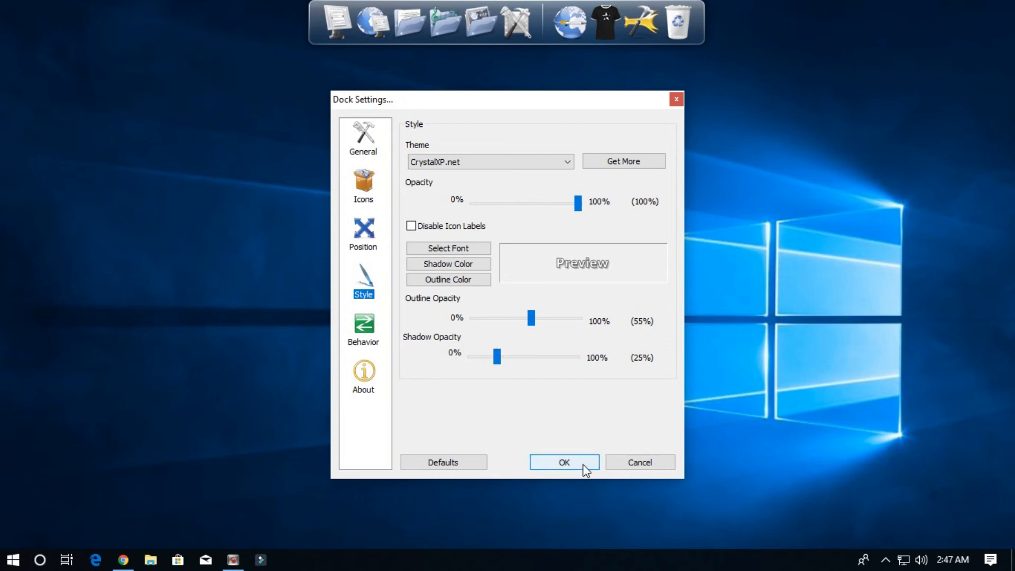